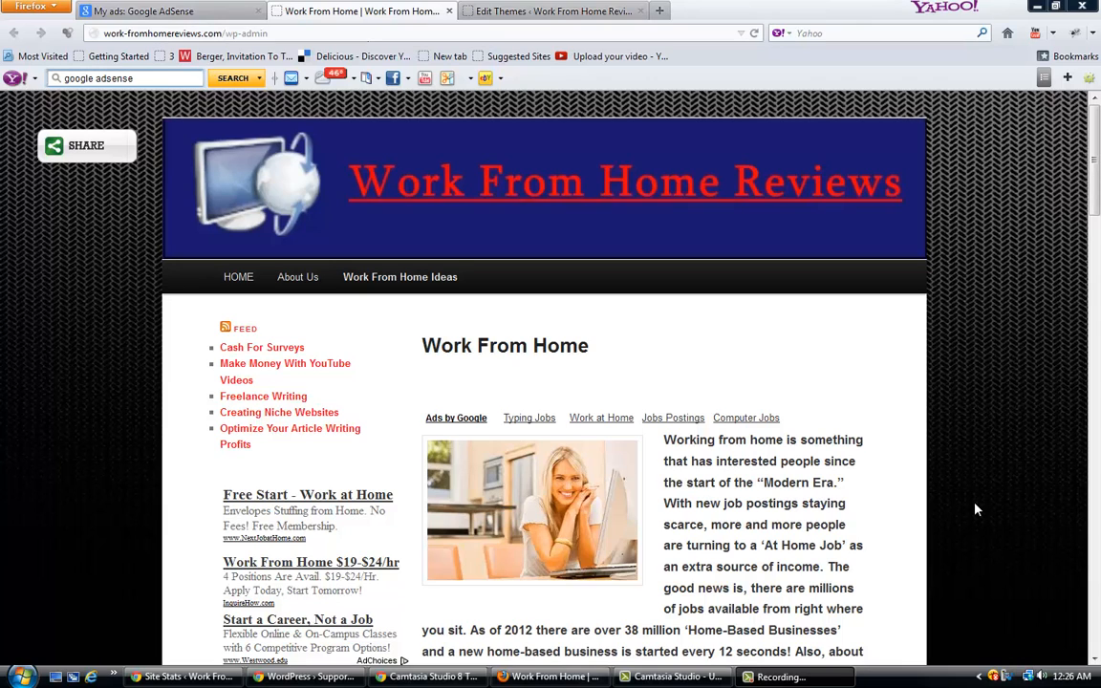
pyautogui.moveTo(921, 281)
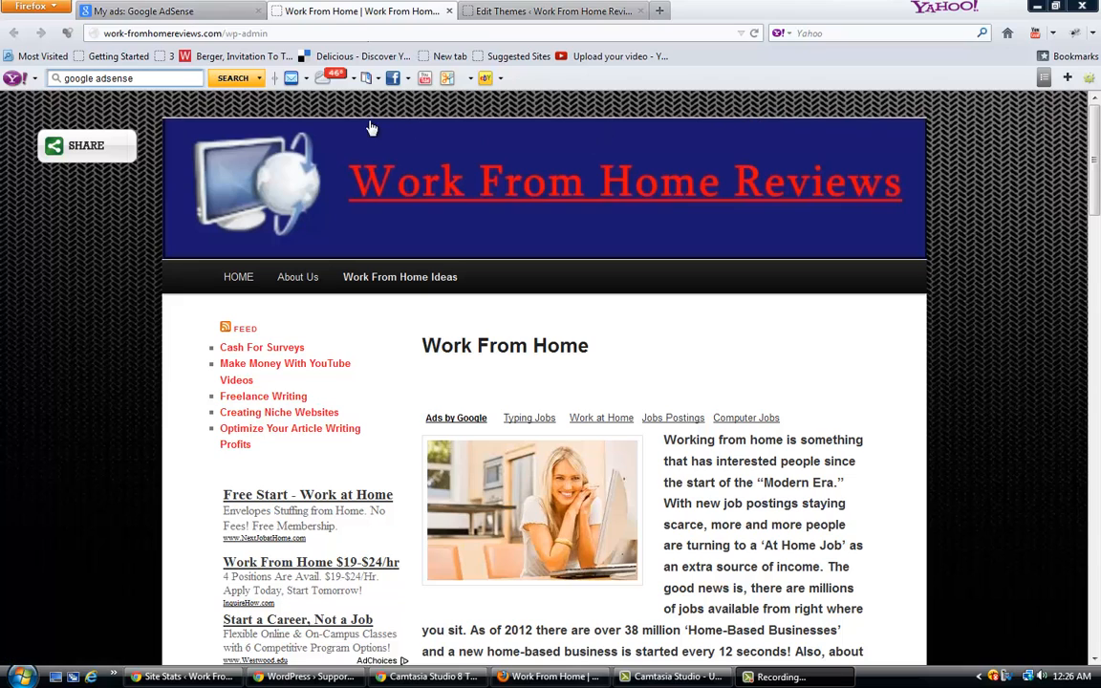
pyautogui.moveTo(457, 109)
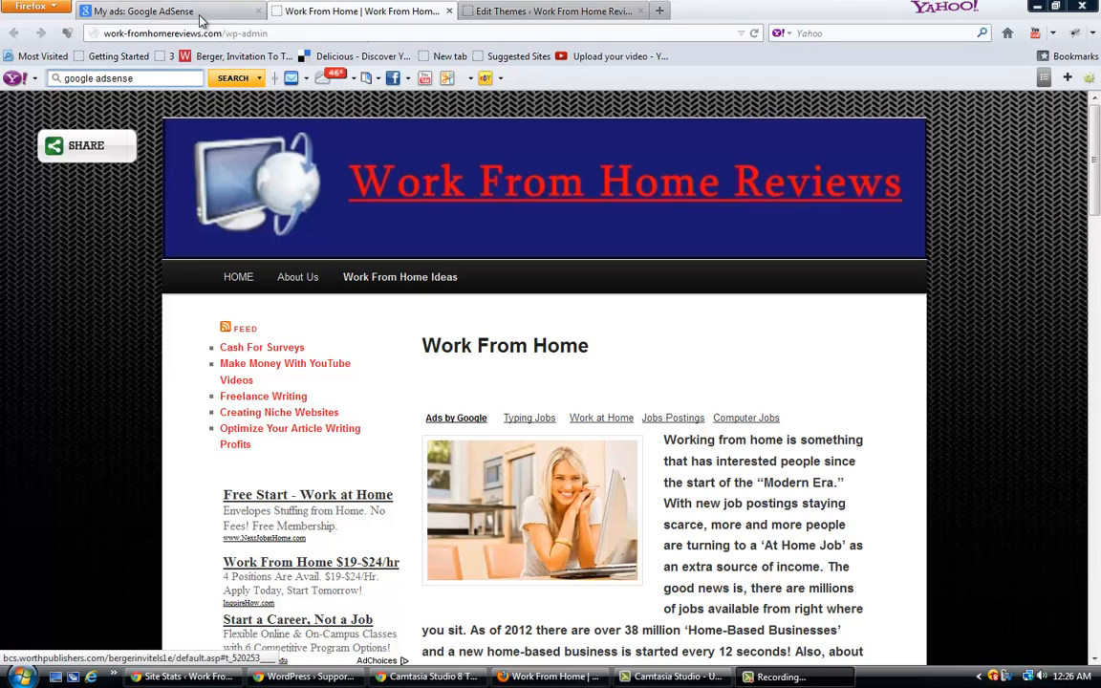
# - Copy the AdSense code for the 728x90 image header ad unit
pyautogui.click(143, 11)
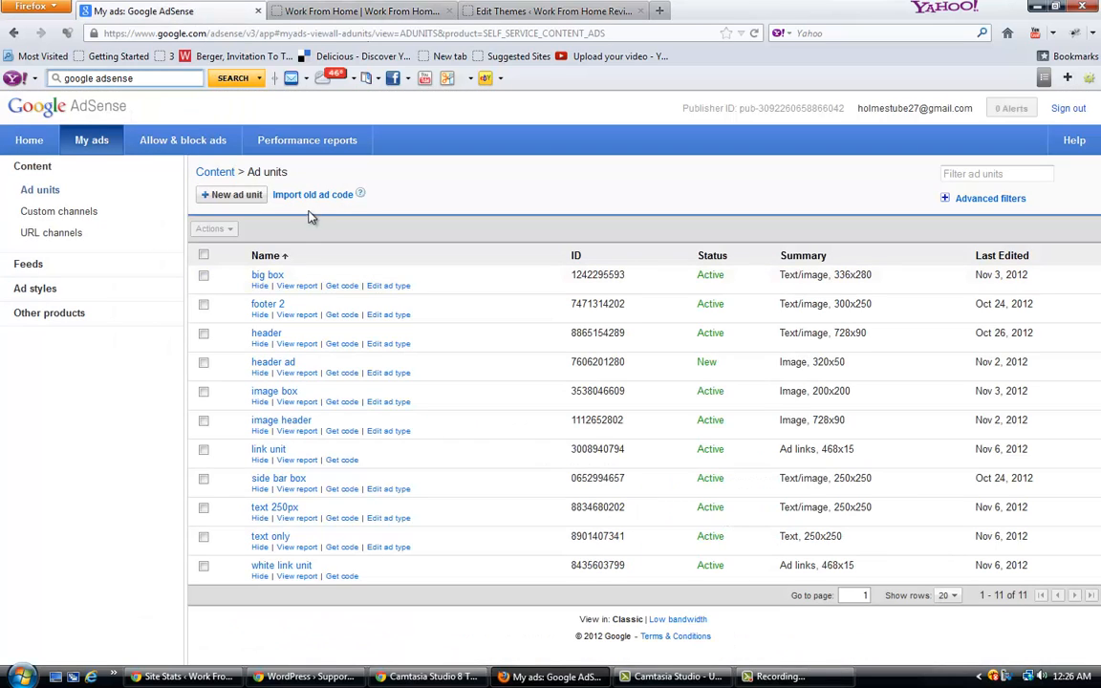
pyautogui.moveTo(321, 449)
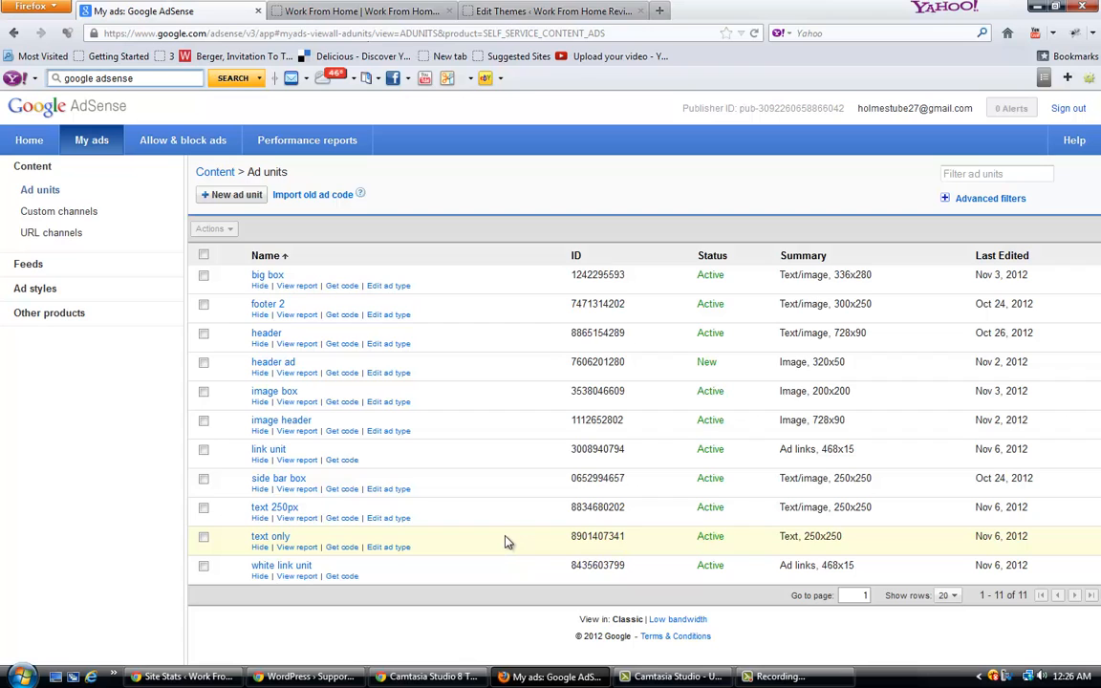
pyautogui.moveTo(512, 545)
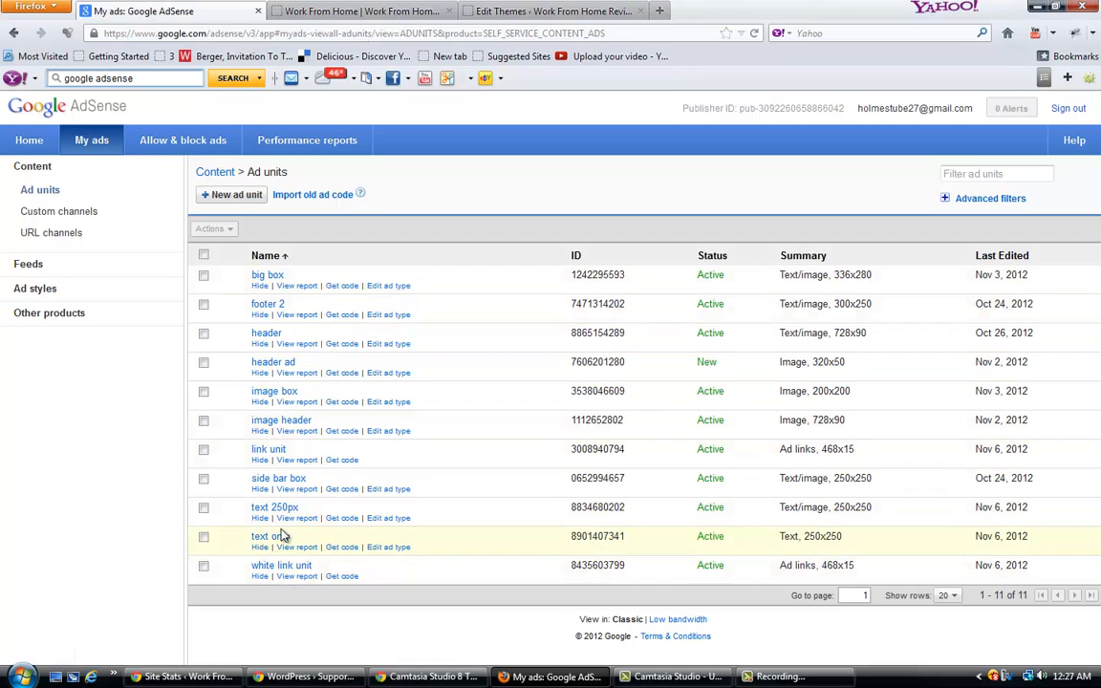
pyautogui.moveTo(291, 481)
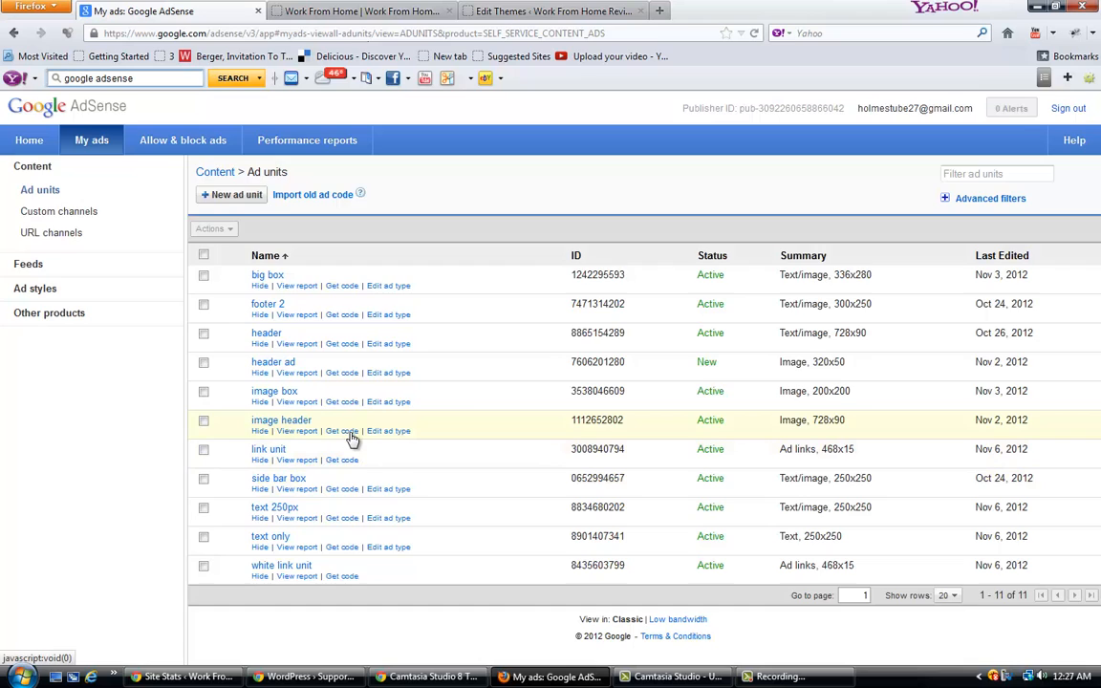
pyautogui.click(340, 432)
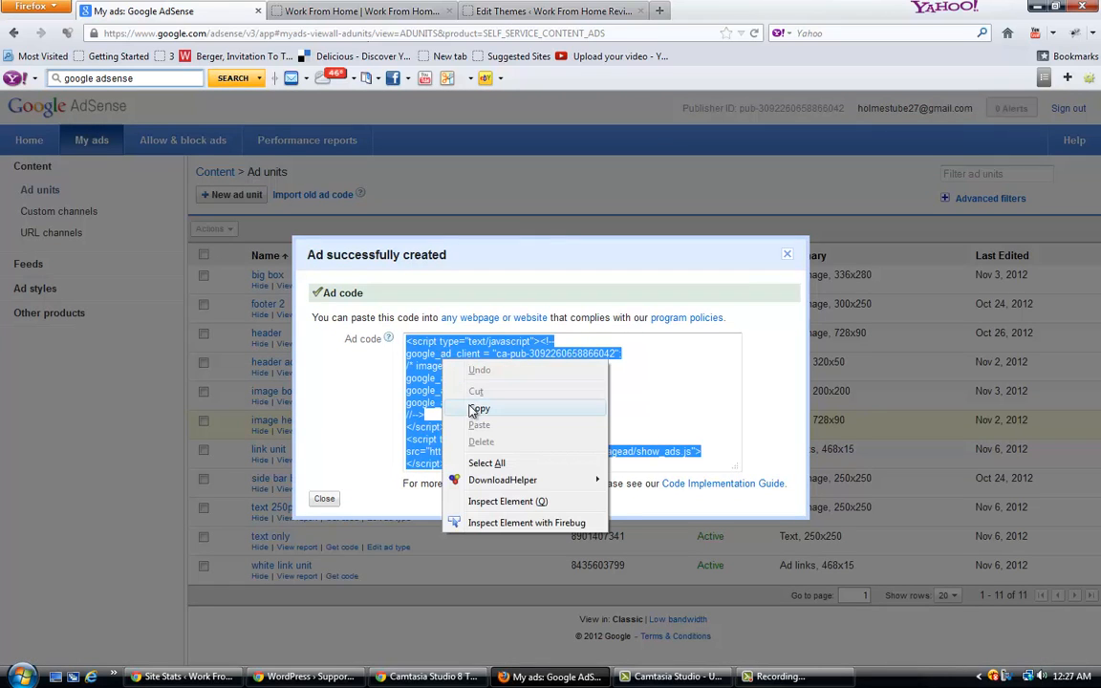
pyautogui.click(359, 12)
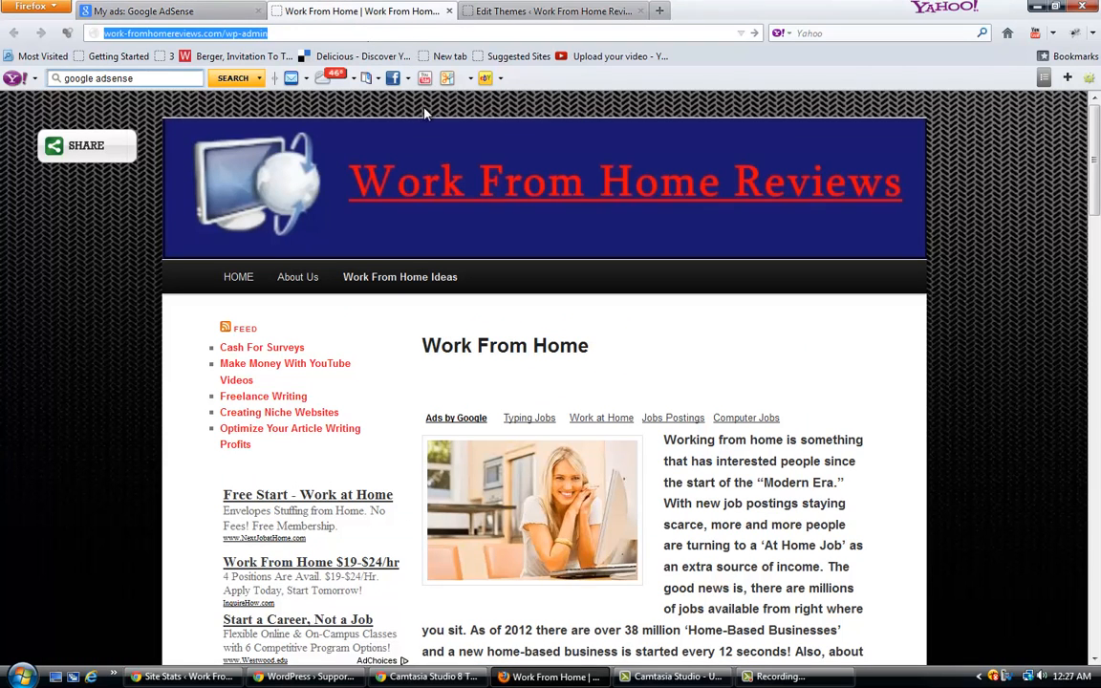
# - Paste the ad code into header.php right after the <head> tag and update the file
pyautogui.click(554, 12)
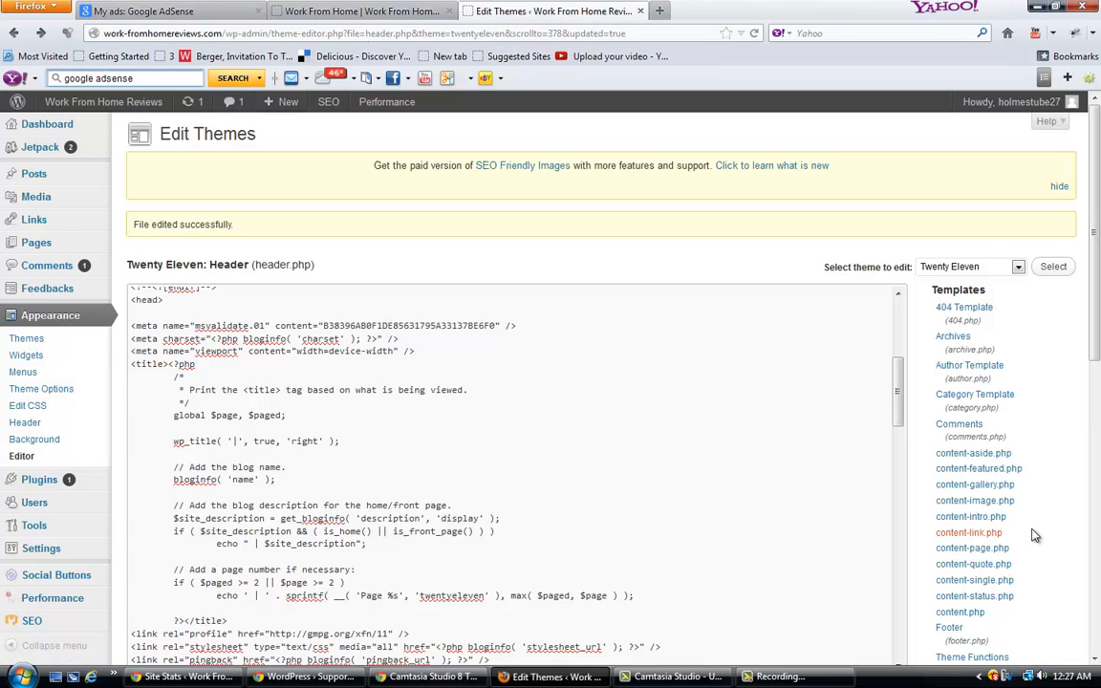
pyautogui.scroll(-3)
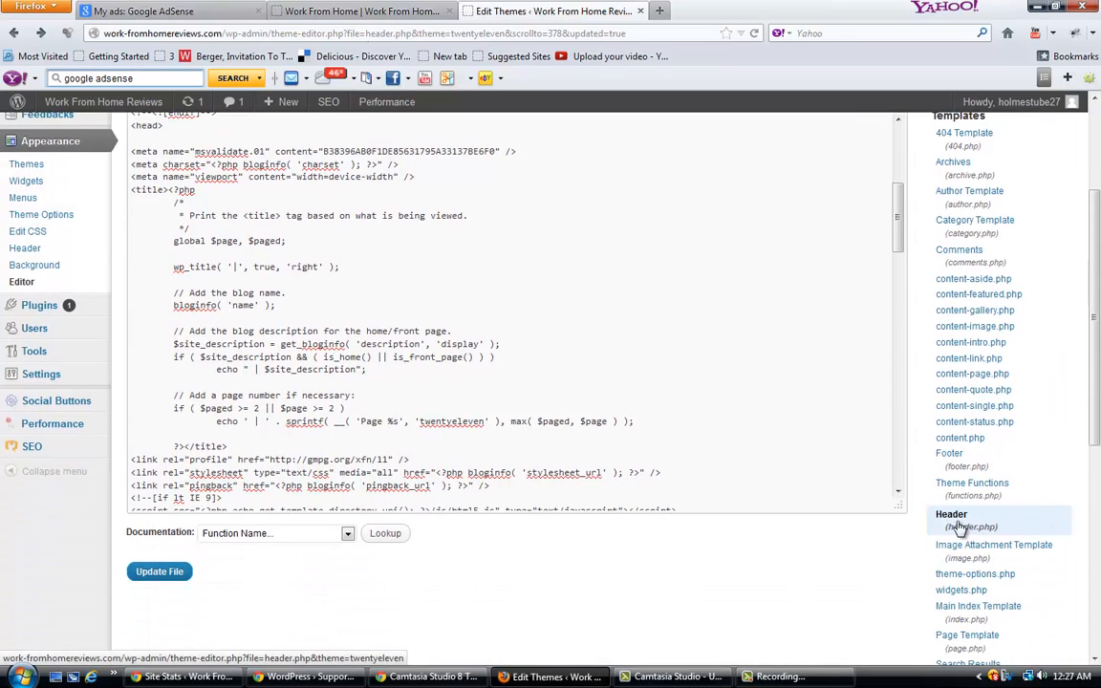
pyautogui.moveTo(994, 535)
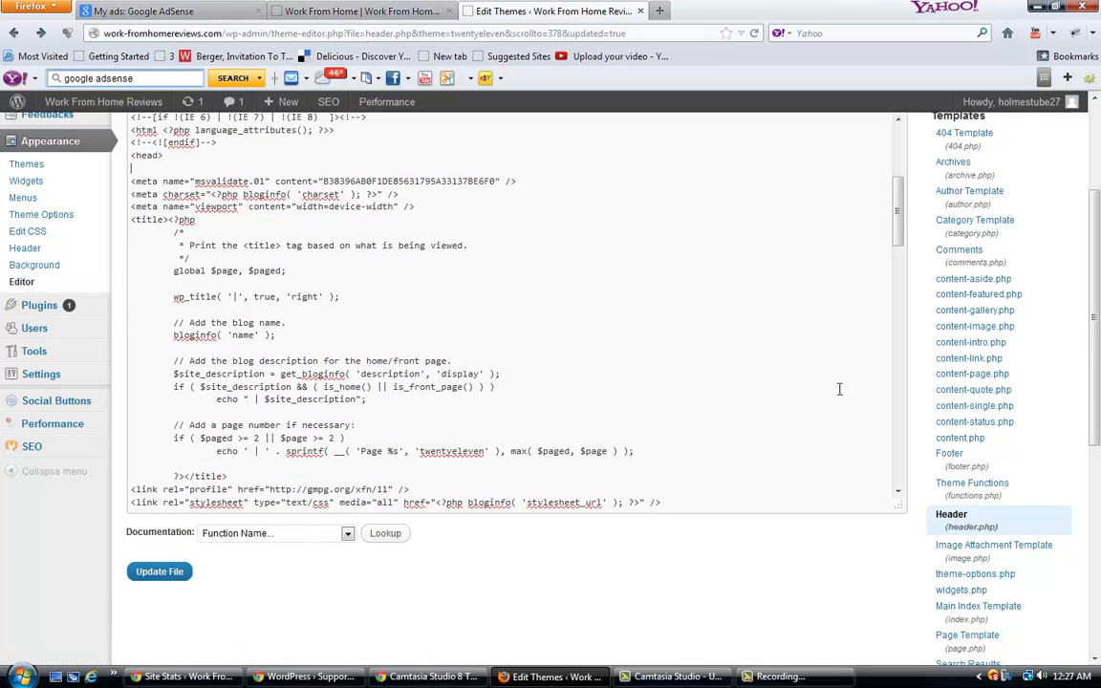
pyautogui.click(161, 570)
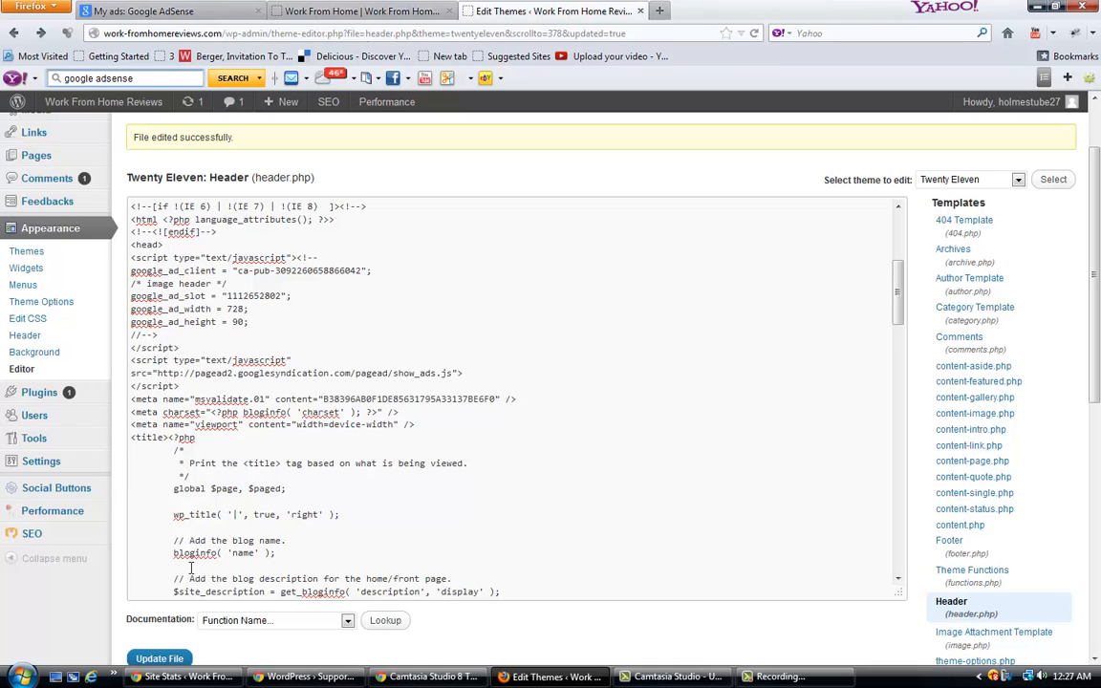
pyautogui.click(158, 658)
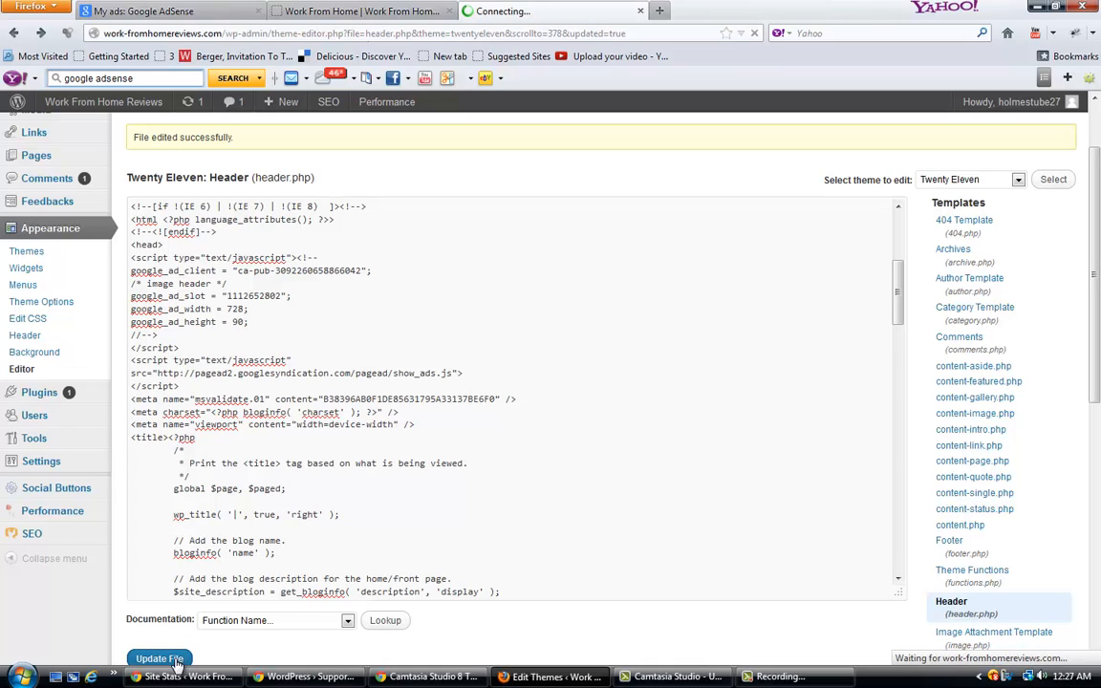
pyautogui.click(159, 658)
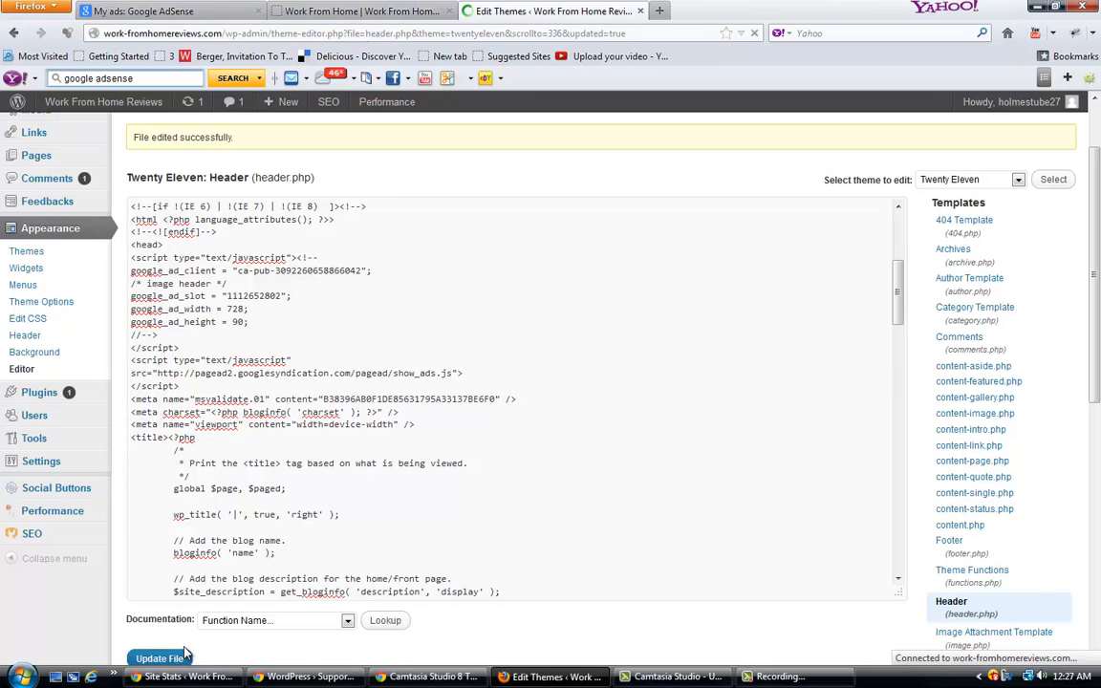
pyautogui.click(360, 12)
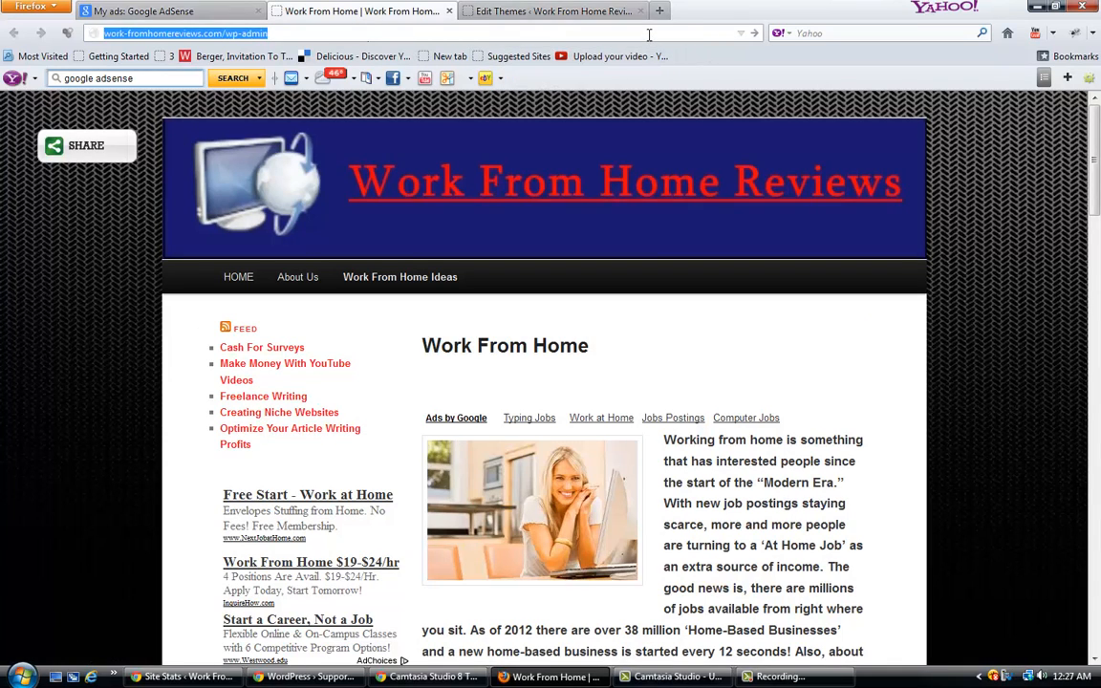
# - Reload the live homepage to check the banner shows above the header
pyautogui.click(754, 33)
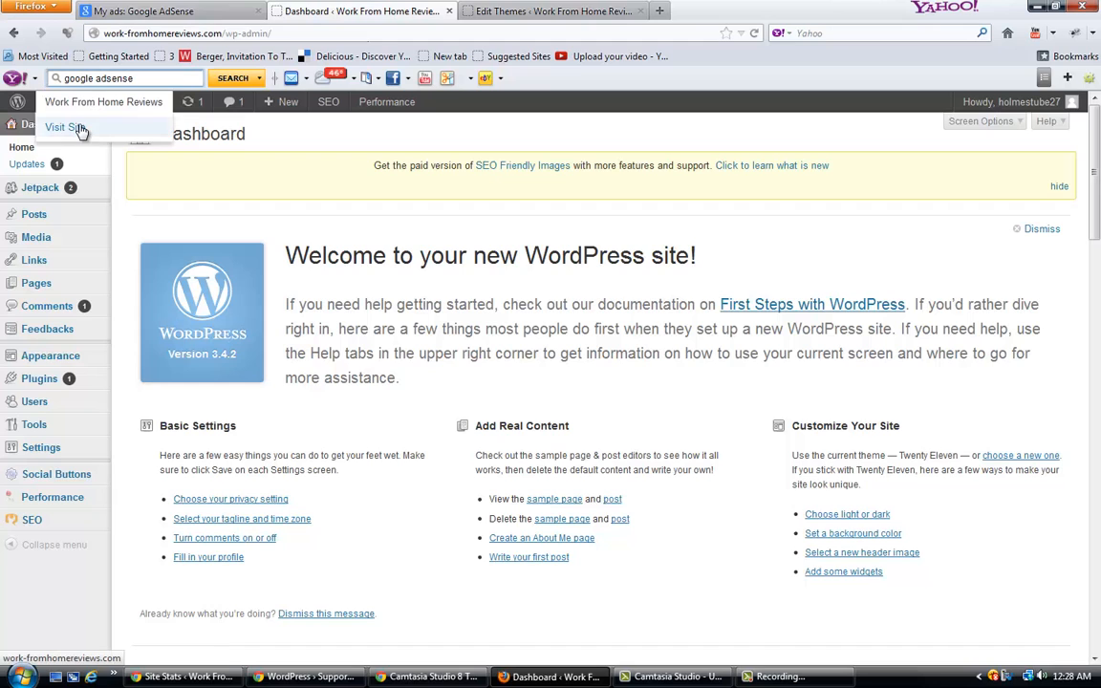
pyautogui.click(58, 127)
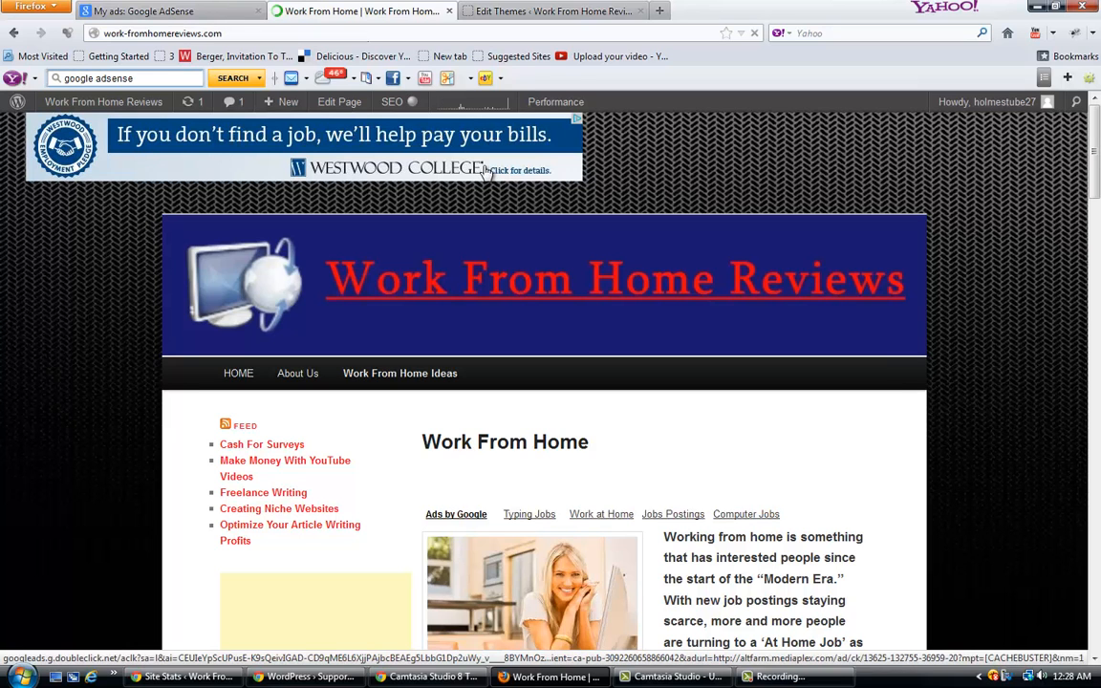
pyautogui.moveTo(390, 176)
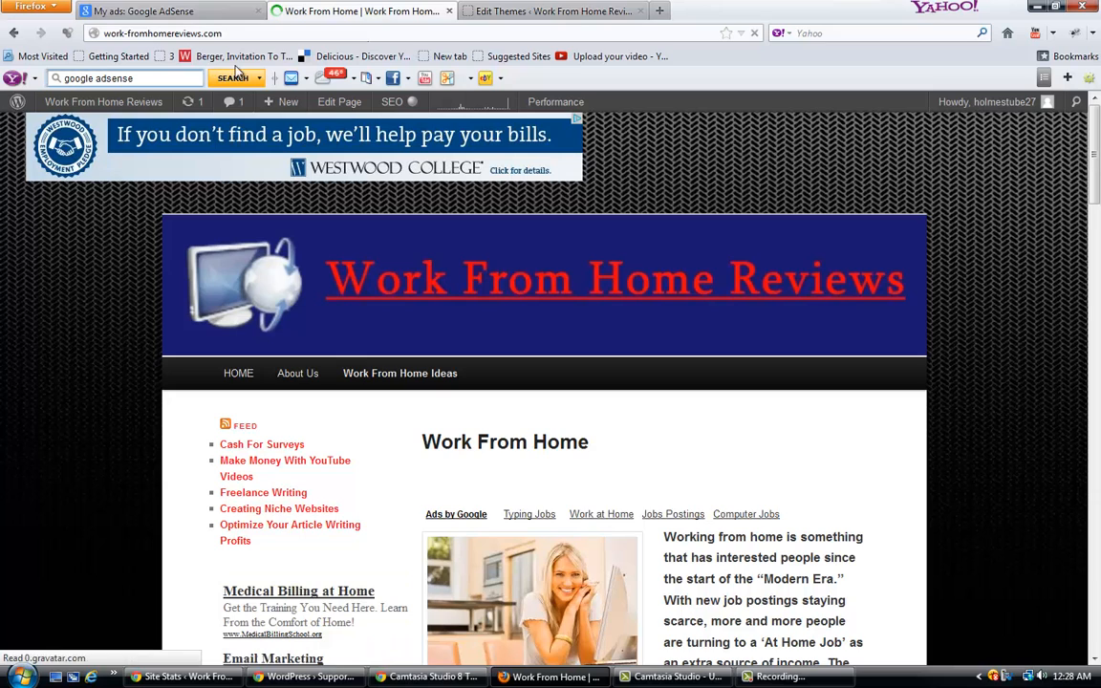
# - Add a <br> and wrap the AdSense script in <center> tags in header.php, then update the file
pyautogui.click(554, 11)
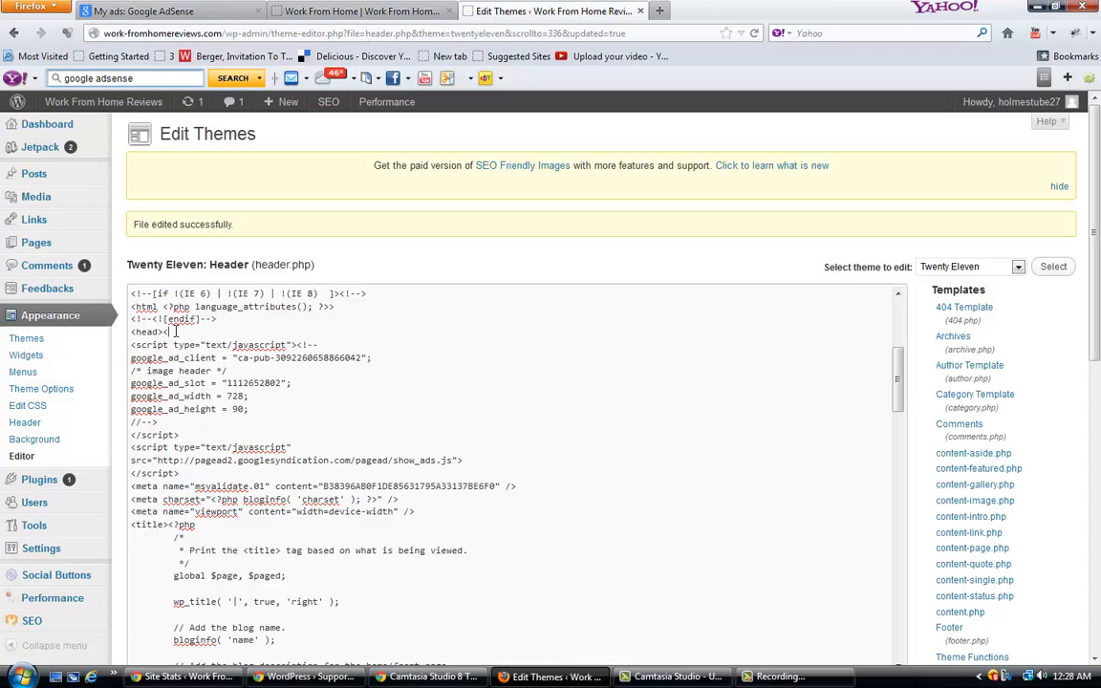
pyautogui.write('br')
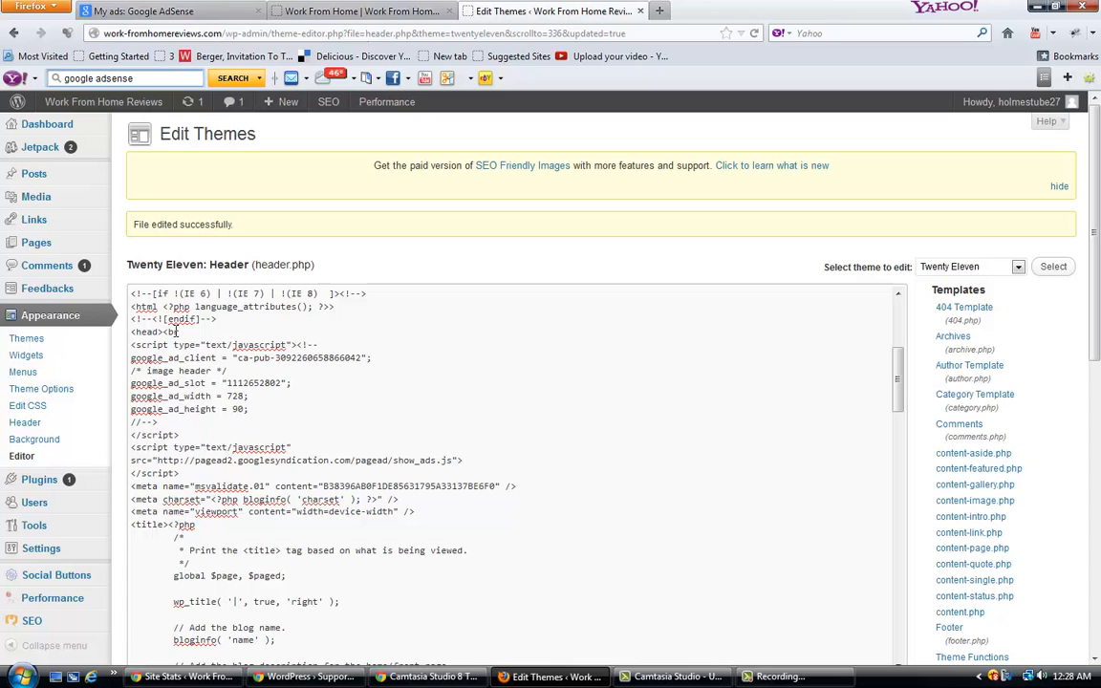
pyautogui.write('/br>')
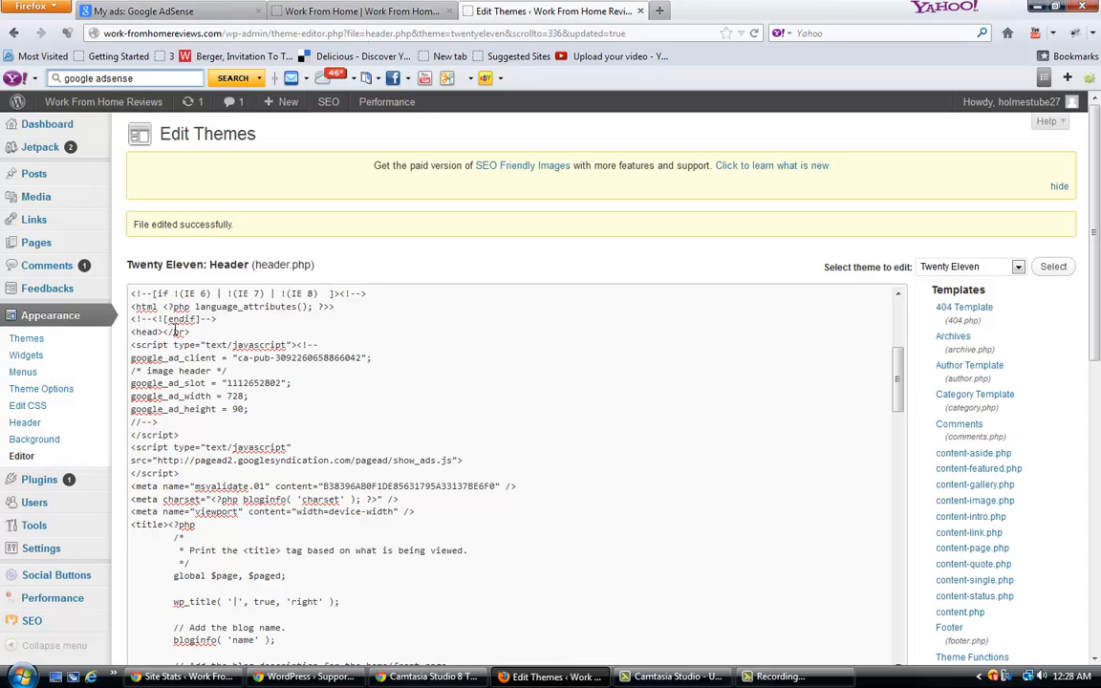
pyautogui.write('<cen')
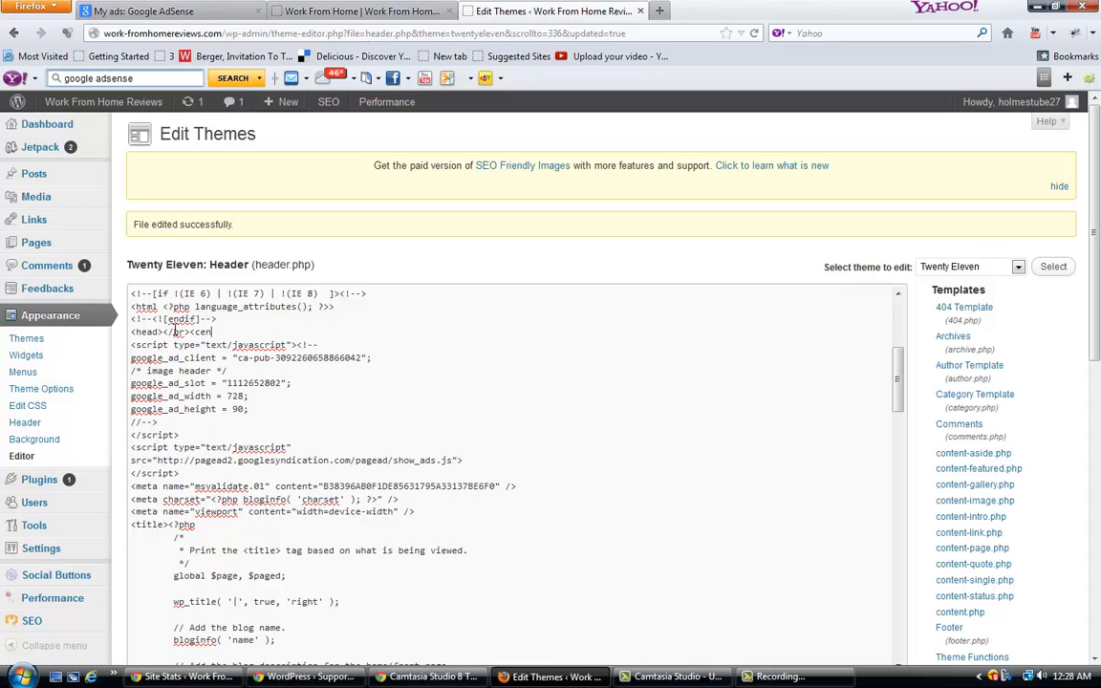
pyautogui.write('ter>')
pyautogui.click(512, 472)
pyautogui.write('</')
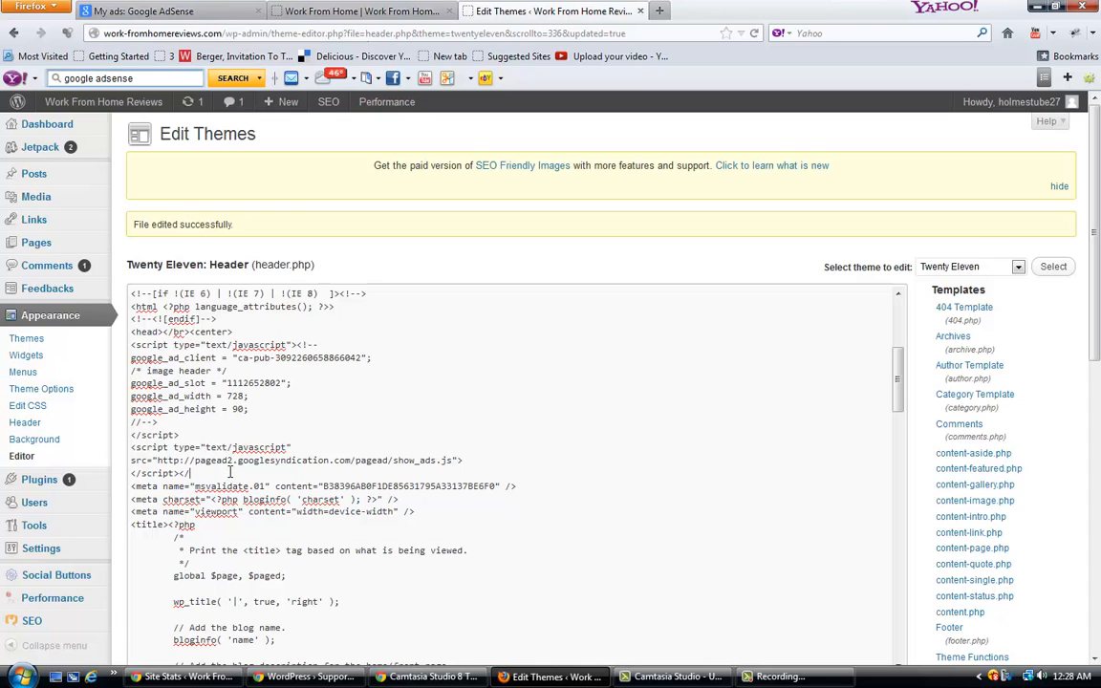
pyautogui.write('center>')
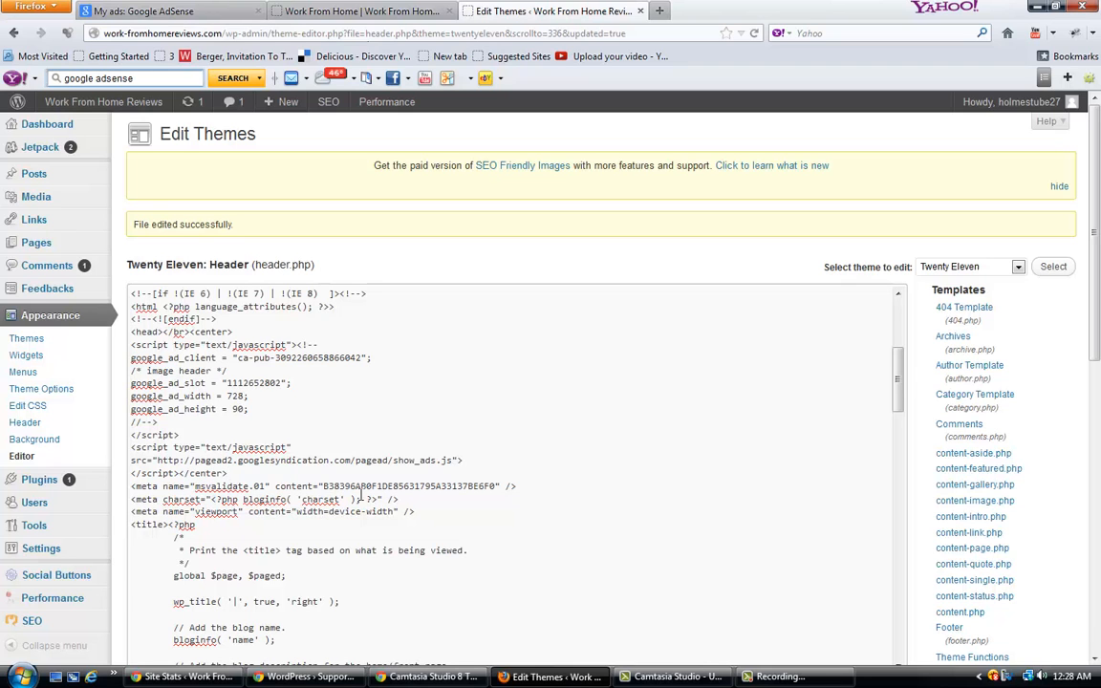
pyautogui.scroll(-3)
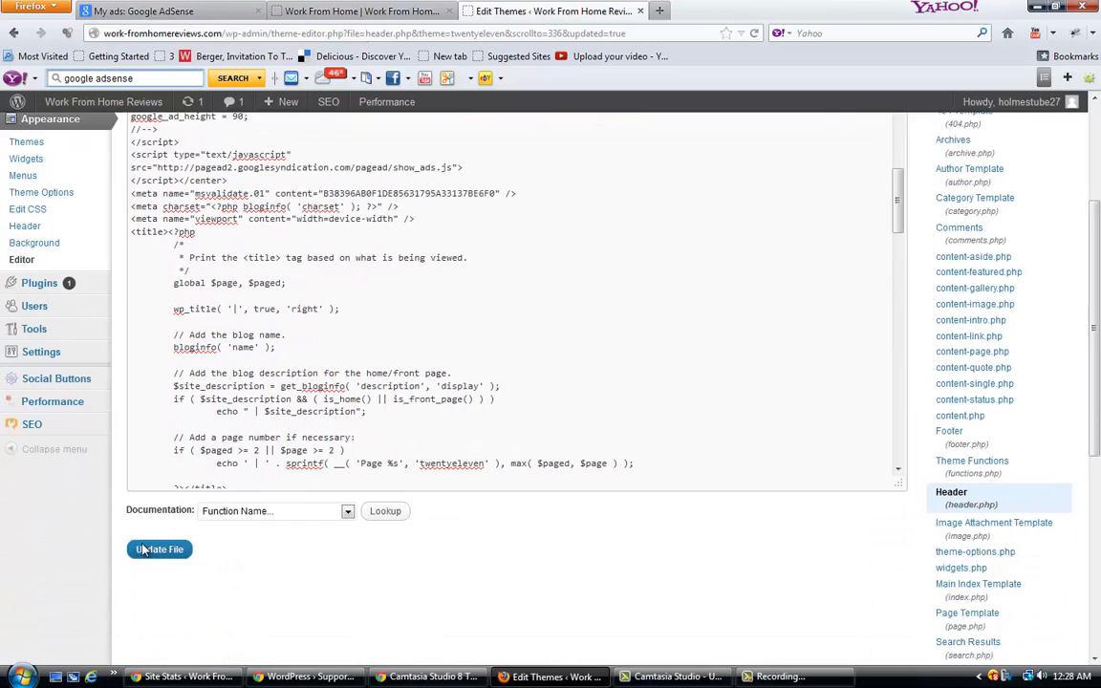
pyautogui.click(159, 549)
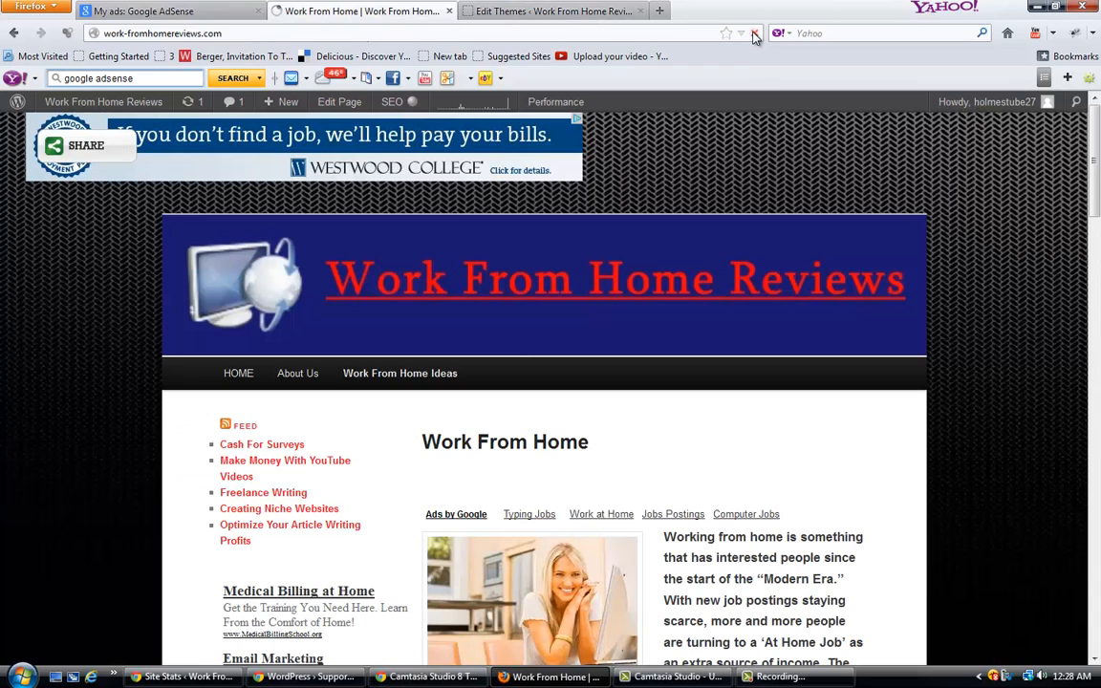
# - Reload the homepage and confirm the banner now sits centered above the header
pyautogui.click(755, 32)
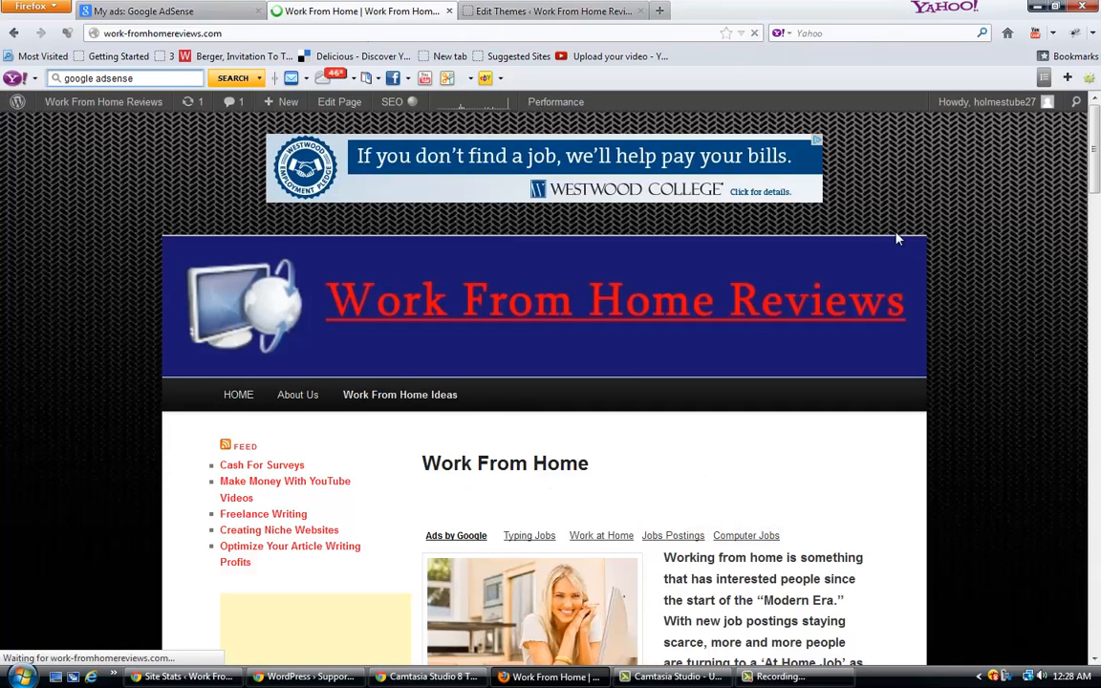
pyautogui.scroll(-3)
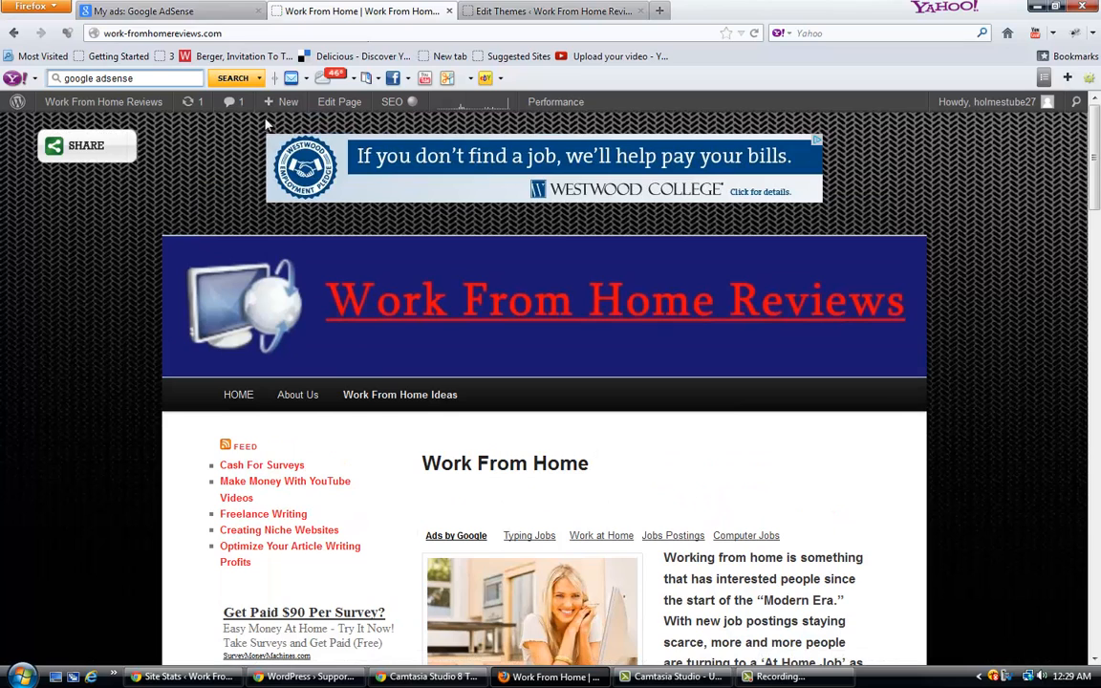
pyautogui.moveTo(830, 289)
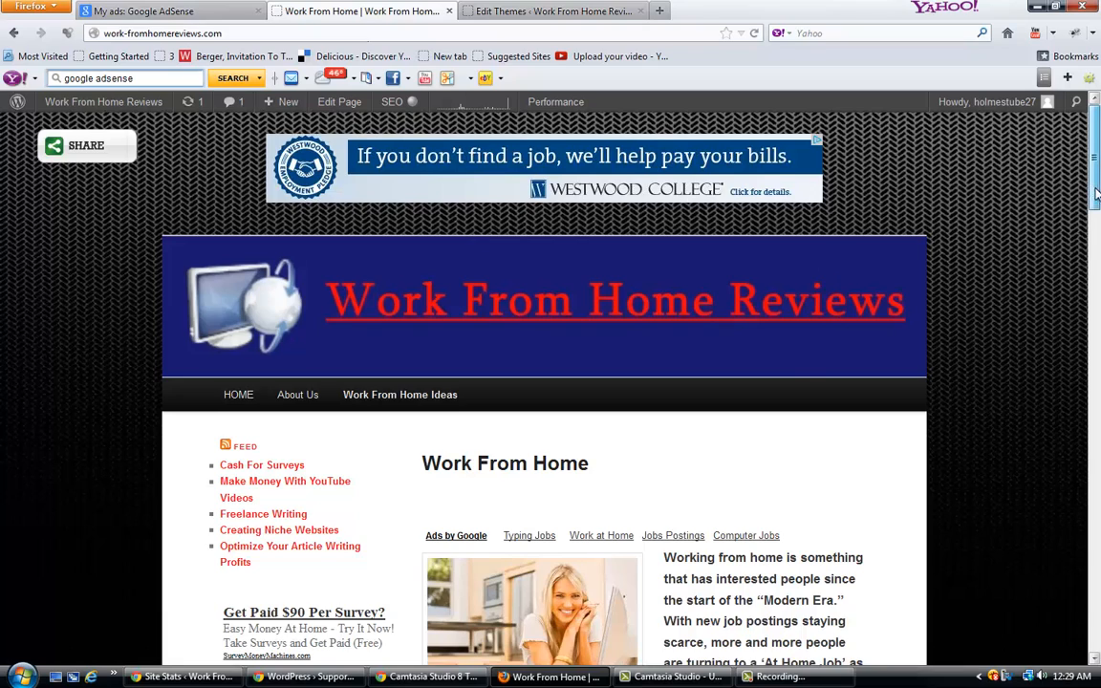
pyautogui.scroll(-3)
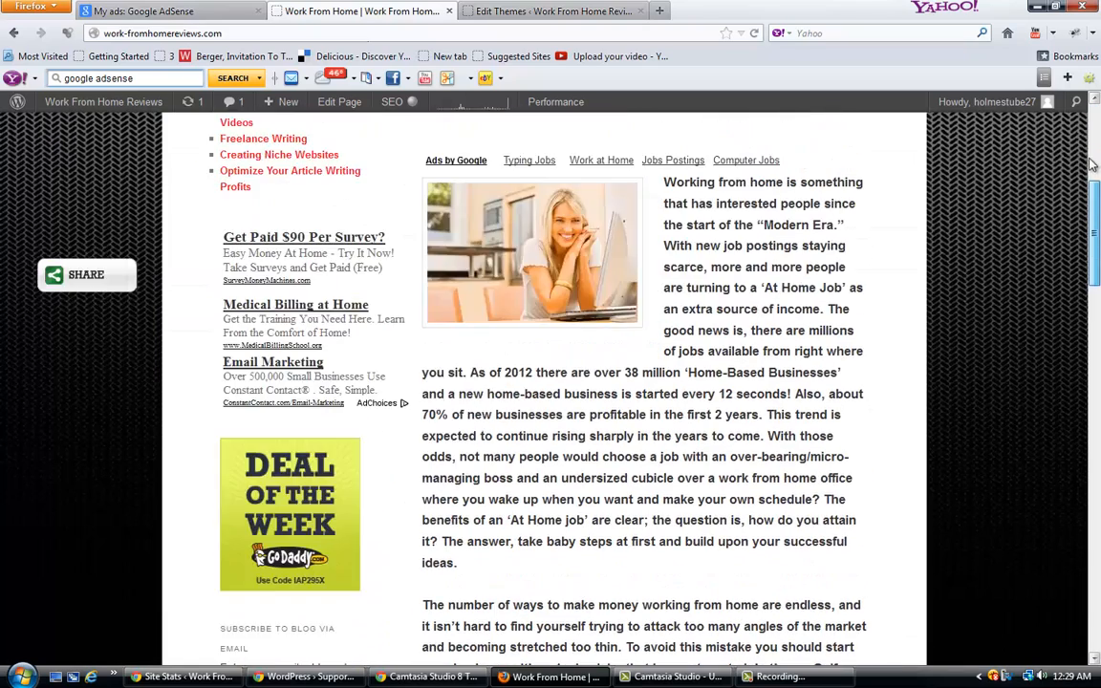
pyautogui.scroll(3)
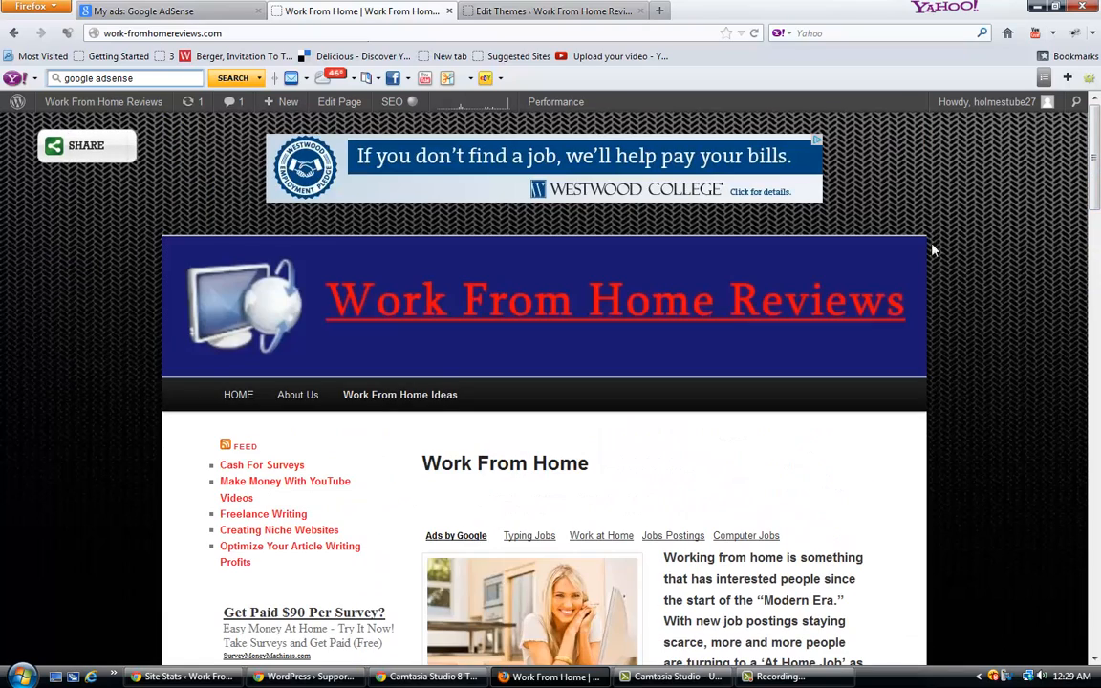
pyautogui.moveTo(990, 409)
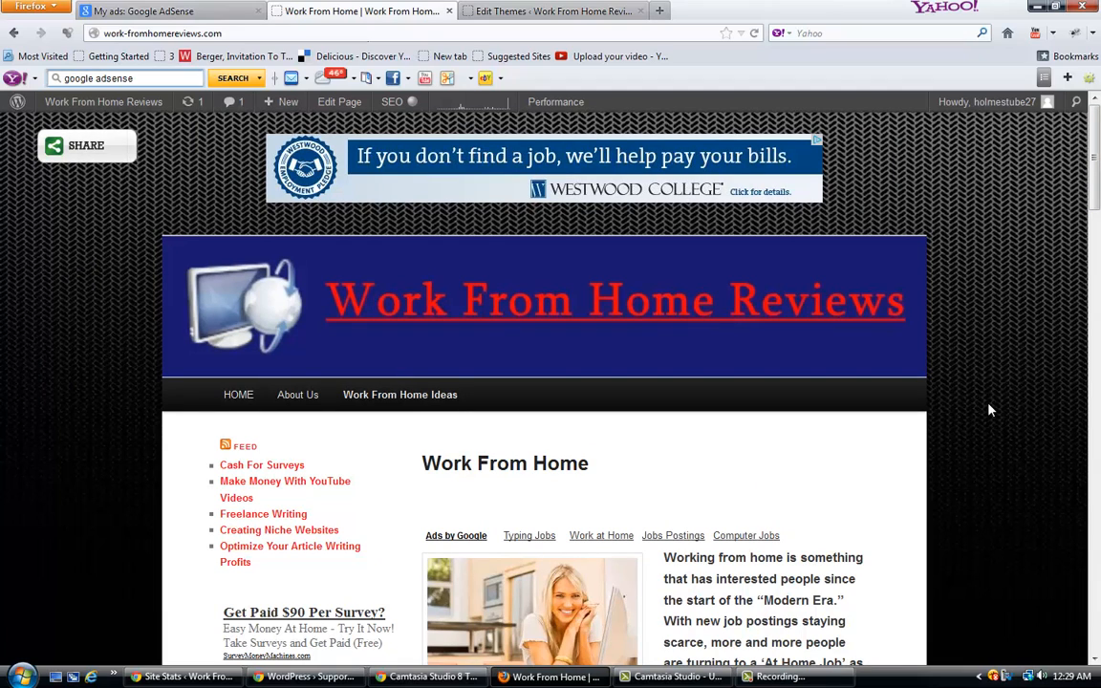